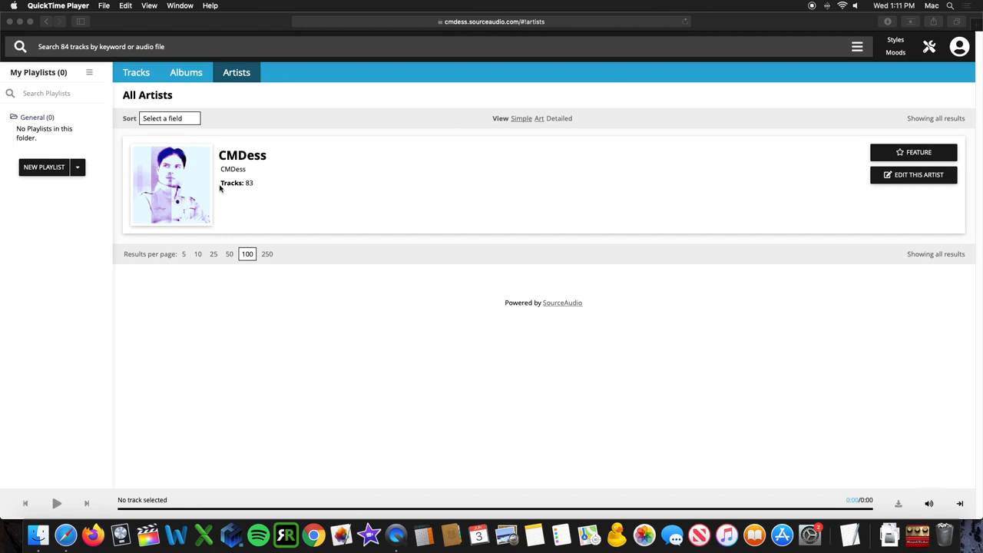
mouse_move(288, 185)
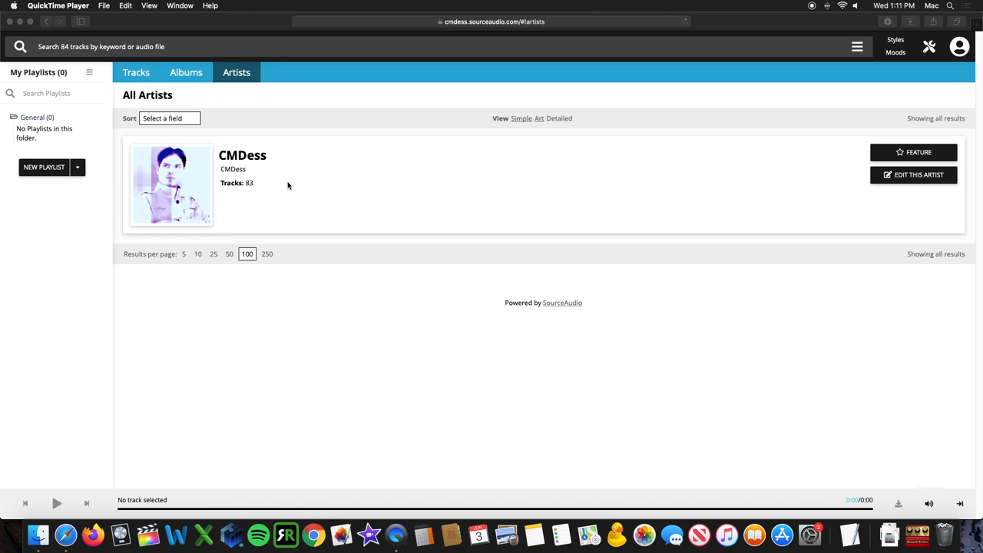
mouse_move(208, 186)
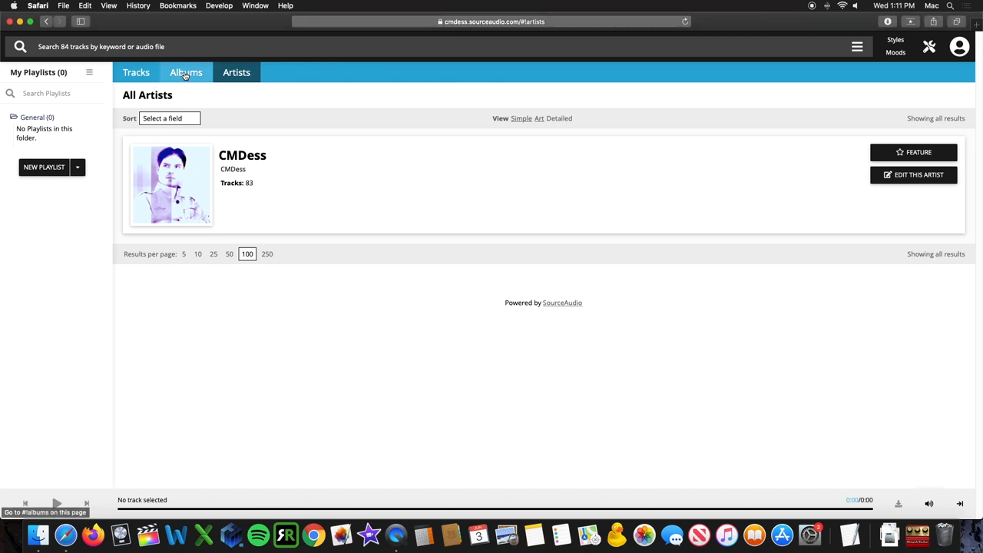
Show the Albums tab and scroll past Creative Destruction, Save Me, Freedom Invaders and The Ugly Duckling
click(186, 72)
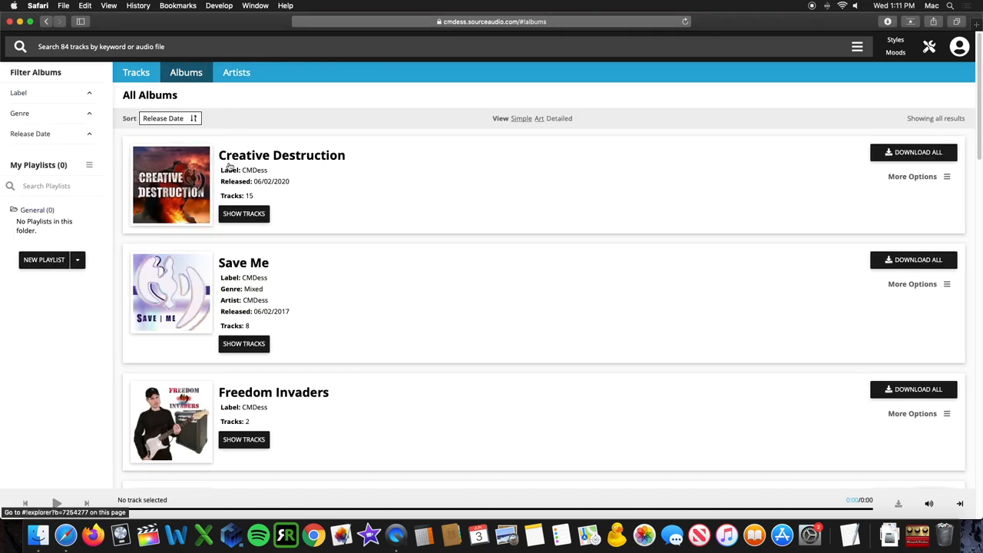
scroll(down, 3)
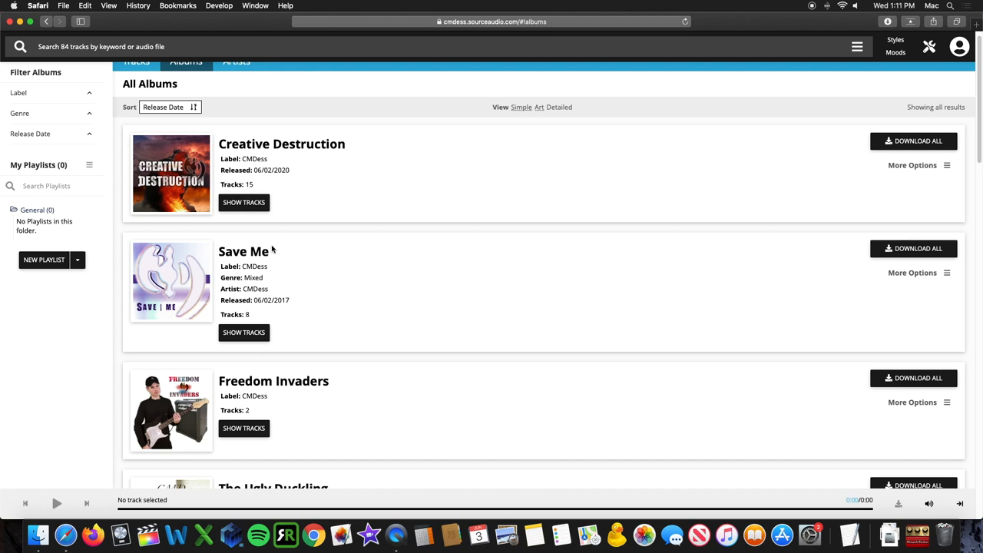
mouse_move(295, 255)
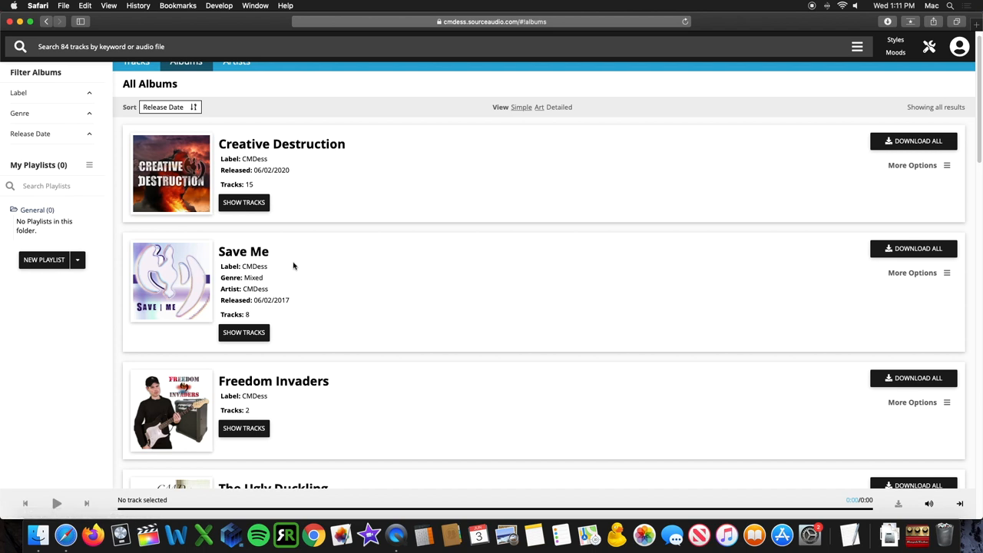
scroll(up, 3)
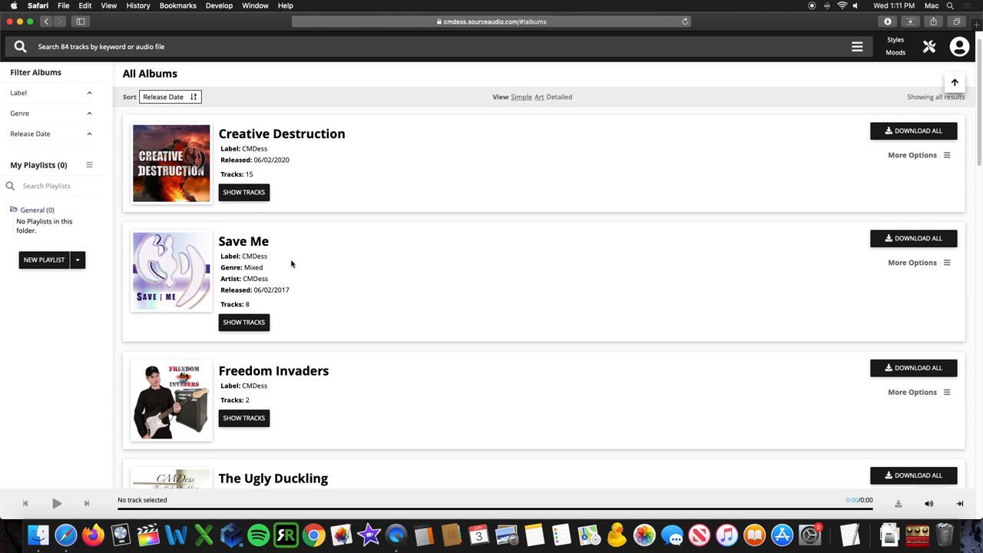
mouse_move(278, 223)
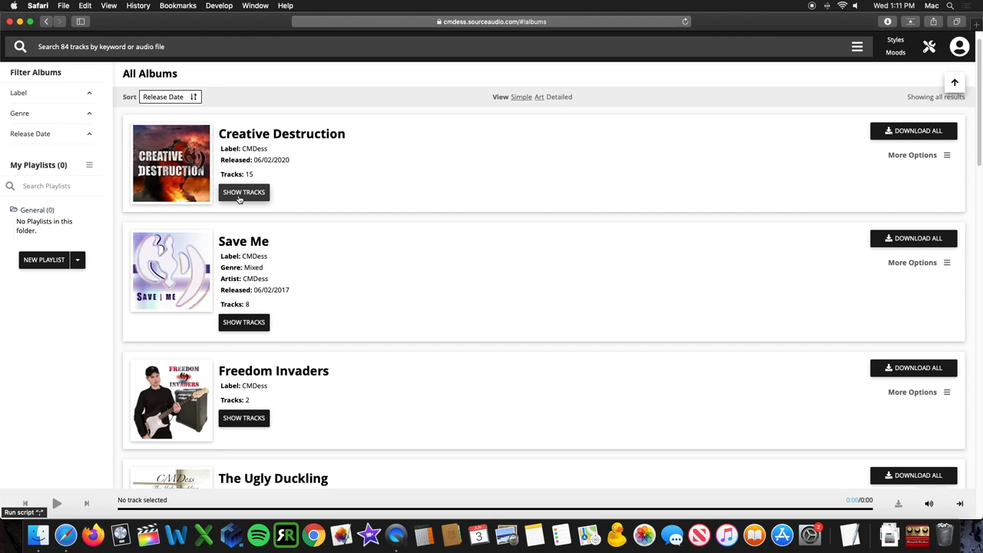
mouse_move(311, 199)
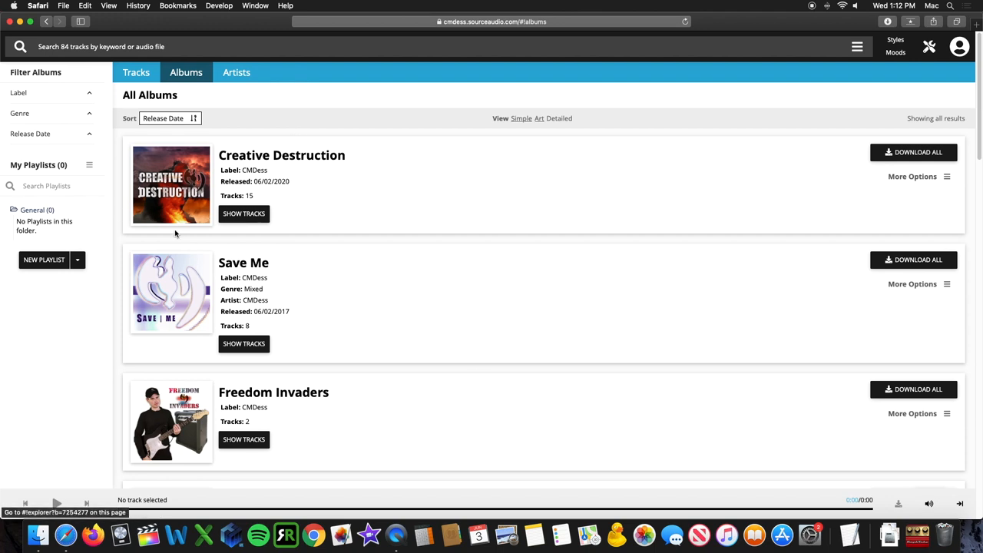
mouse_move(136, 72)
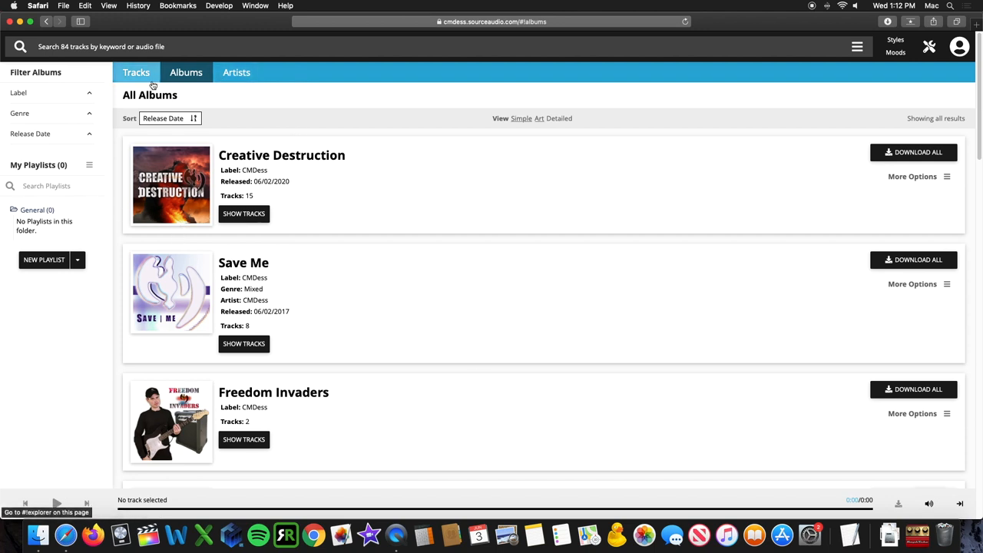
click(136, 72)
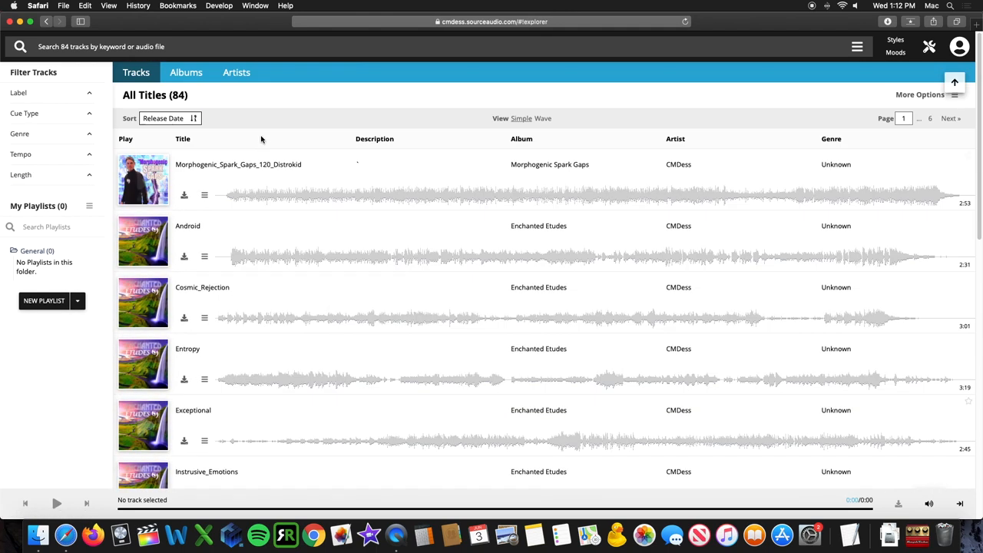
click(185, 72)
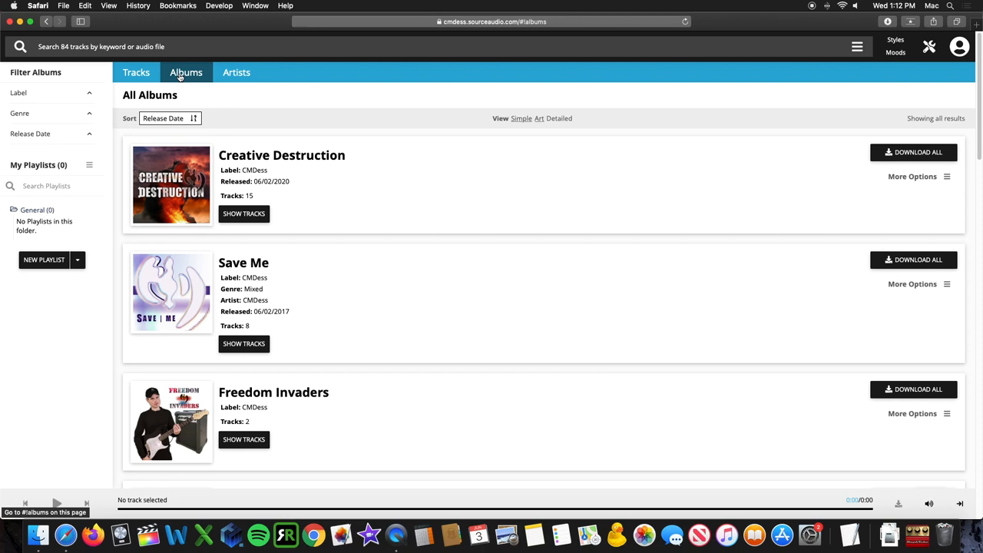
scroll(down, 3)
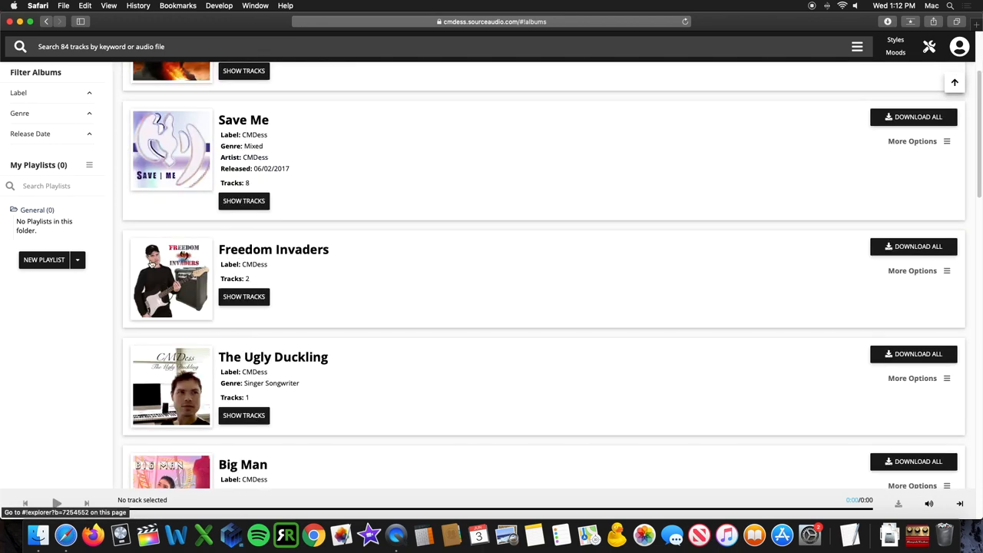
Show Freedom Invaders' two tracks, then return to the 84-title All Titles track list
click(244, 297)
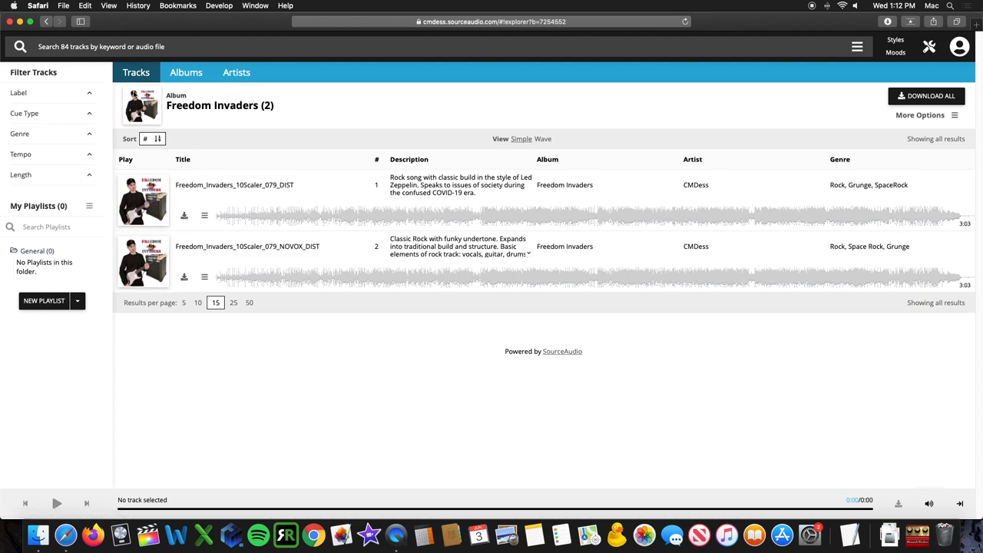
click(136, 72)
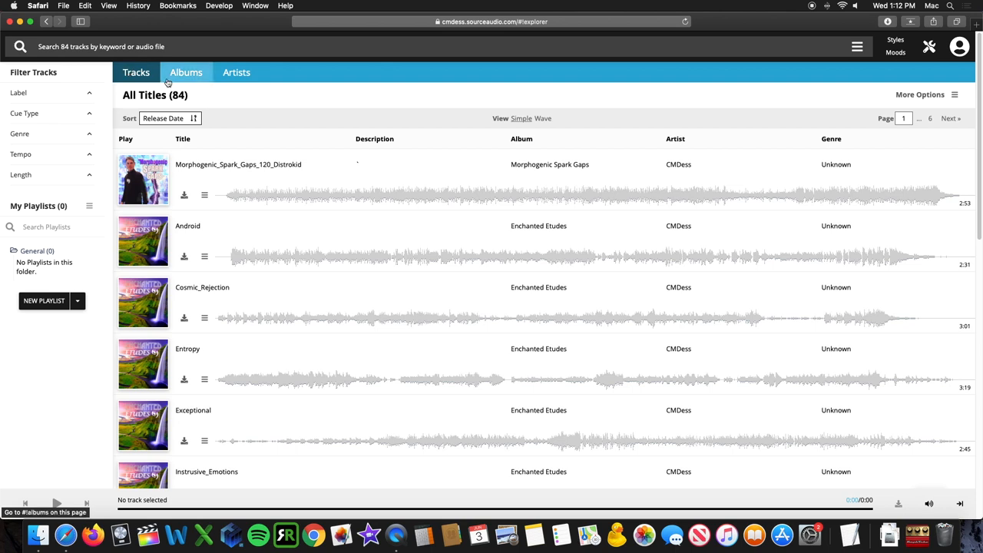
mouse_move(213, 121)
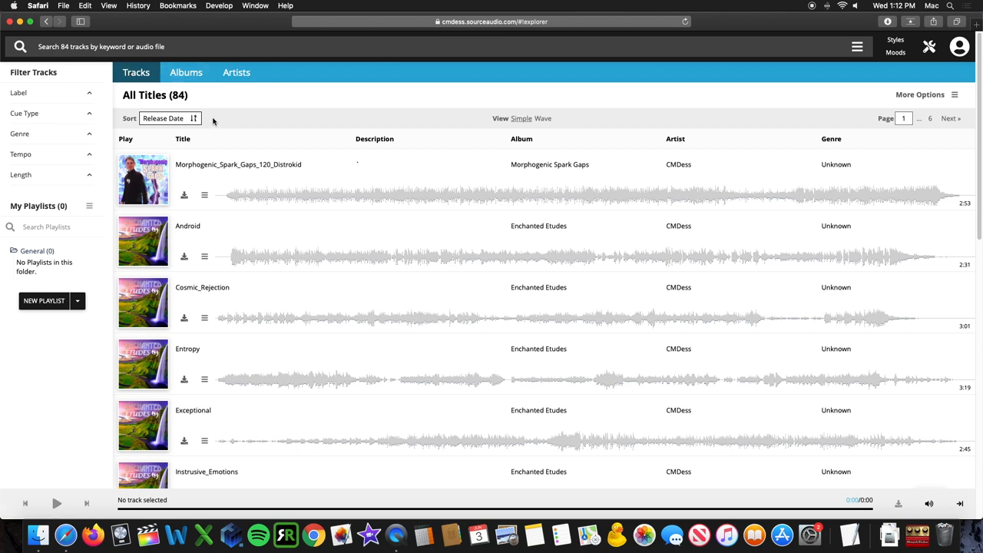